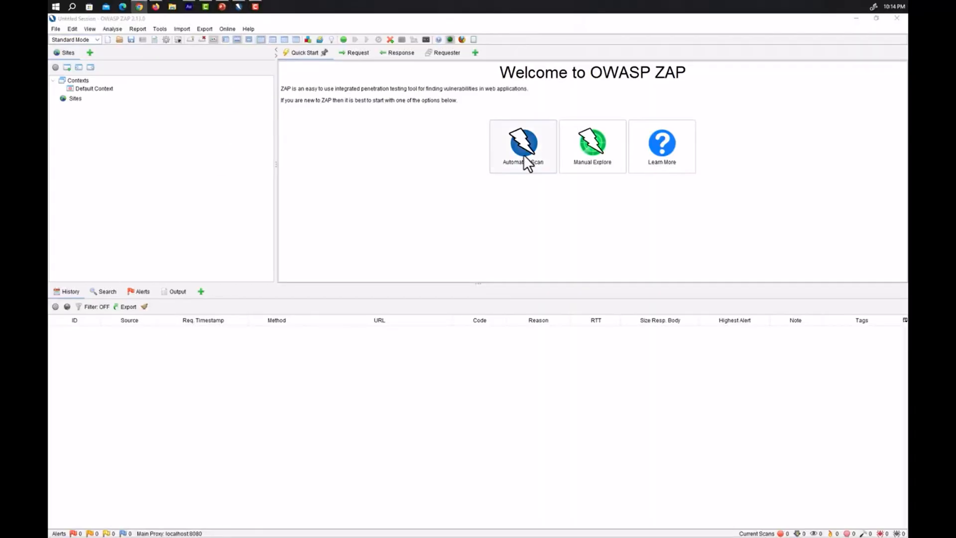
{"action": "mouse_move", "coordinate": [532, 164]}
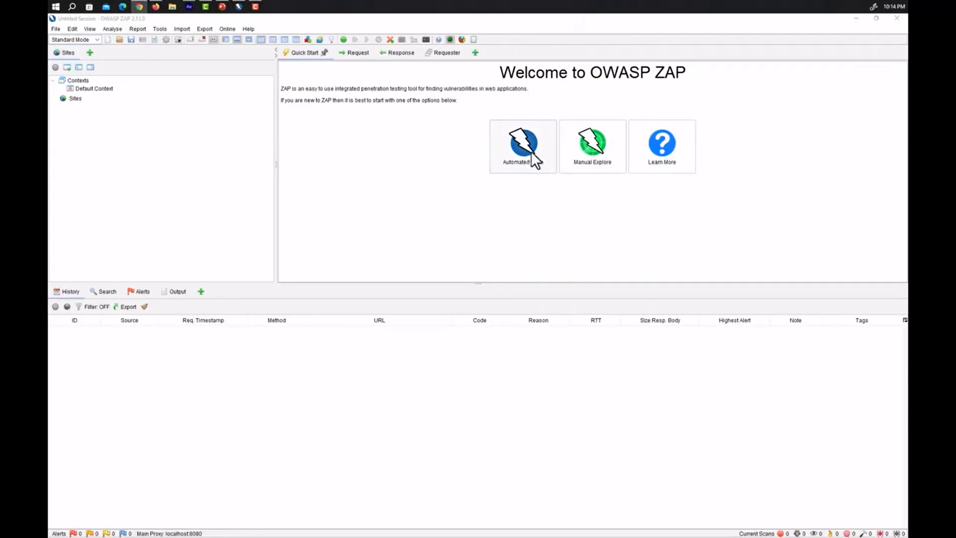
Start an Automated Scan from the Quick Start welcome page.
{"action": "left_click", "coordinate": [522, 145]}
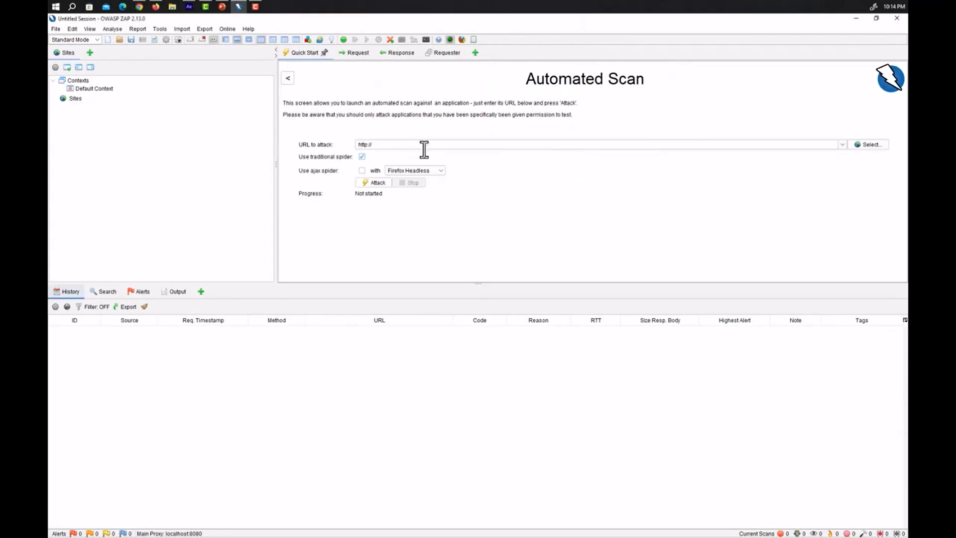
{"action": "mouse_move", "coordinate": [323, 150]}
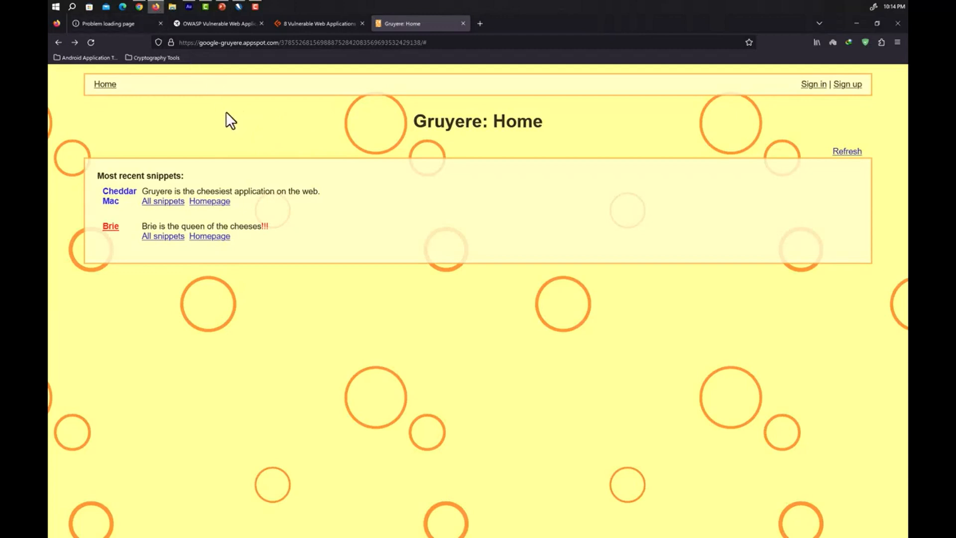
{"action": "mouse_move", "coordinate": [261, 139]}
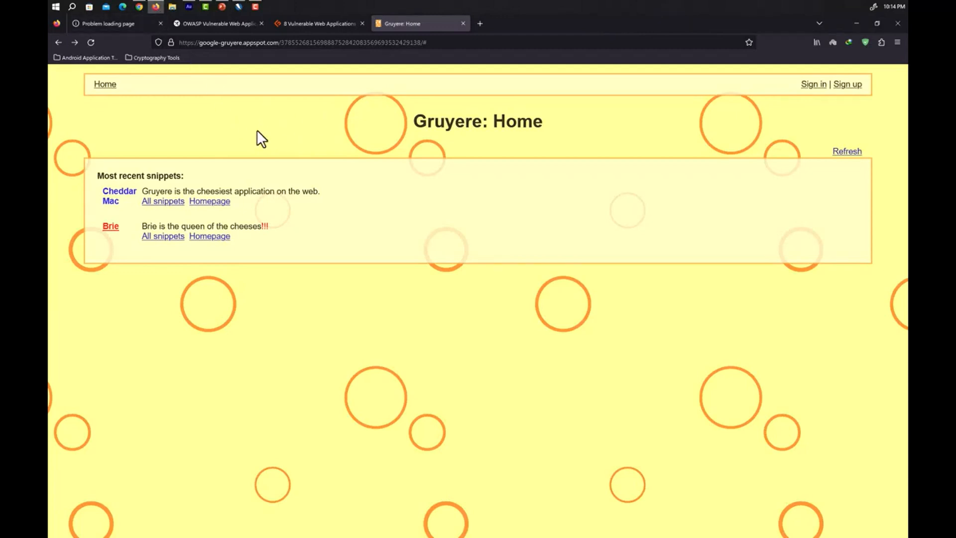
{"action": "mouse_move", "coordinate": [301, 114]}
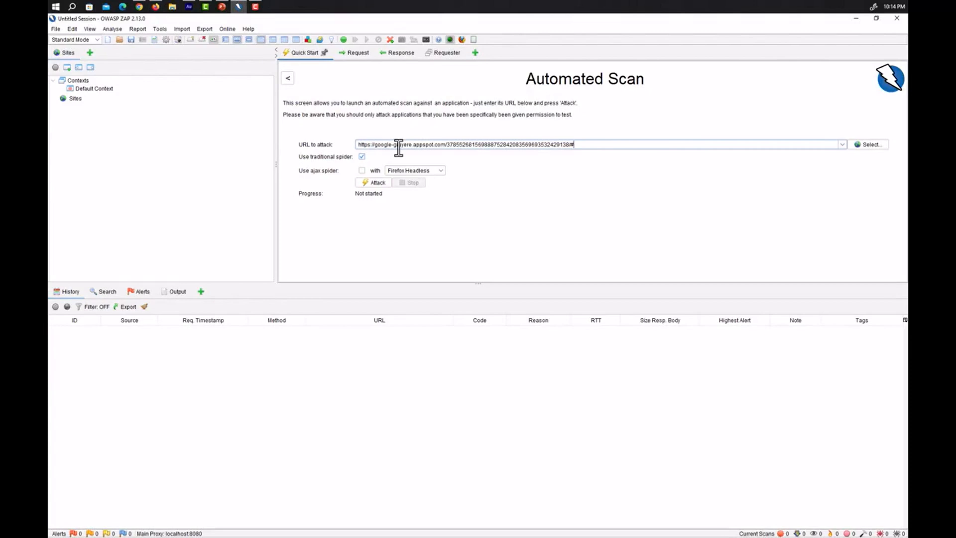
{"action": "mouse_move", "coordinate": [313, 165]}
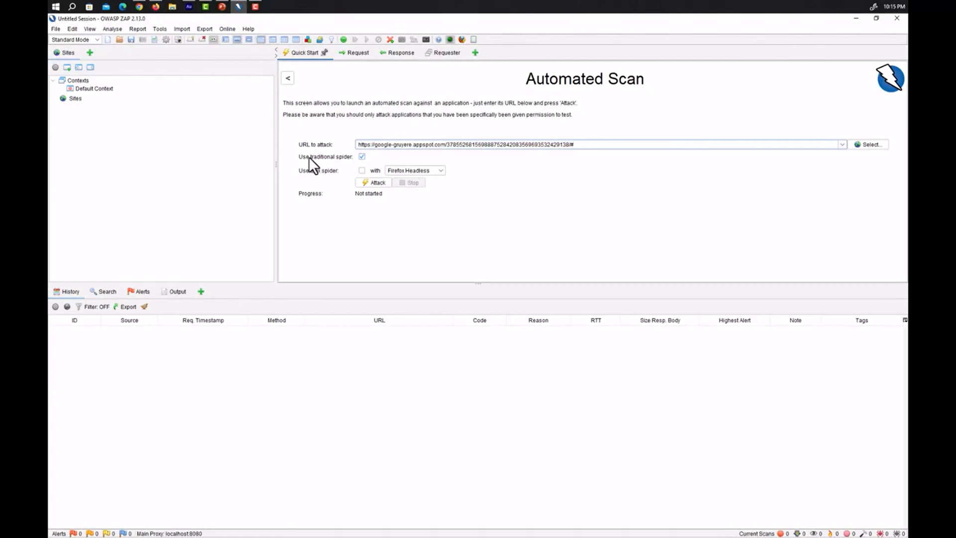
{"action": "mouse_move", "coordinate": [321, 166]}
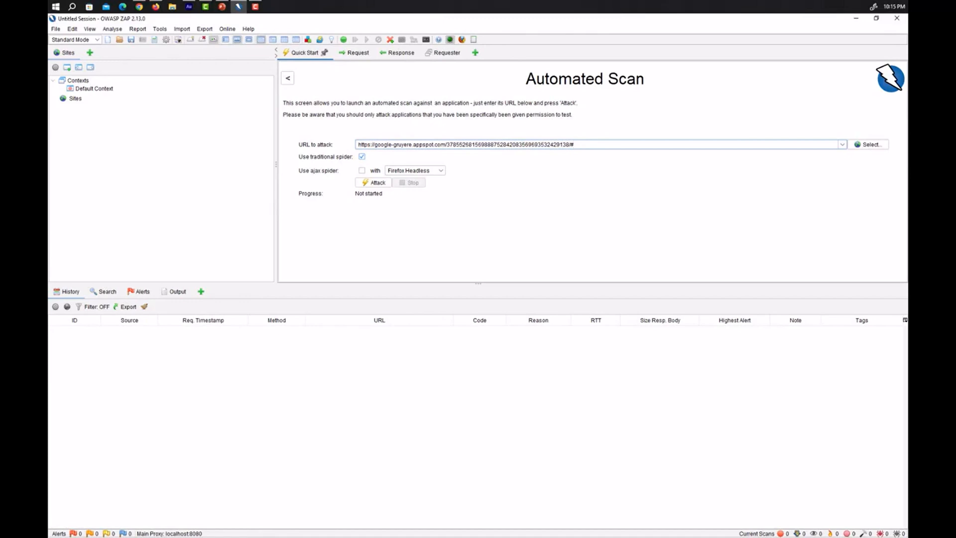
{"action": "mouse_move", "coordinate": [356, 177]}
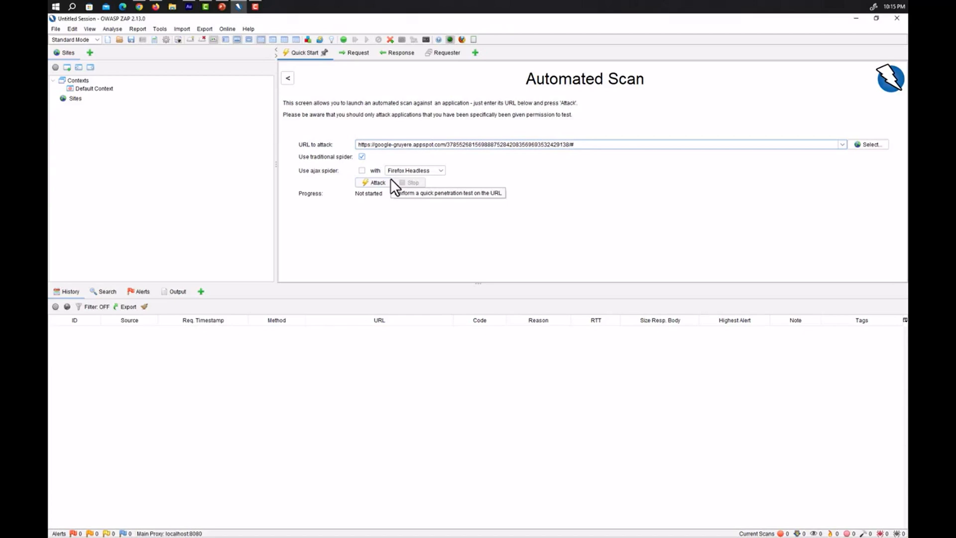
Enter the Google Gruyere URL as the attack target, keeping the traditional spider enabled.
{"action": "left_click", "coordinate": [572, 143]}
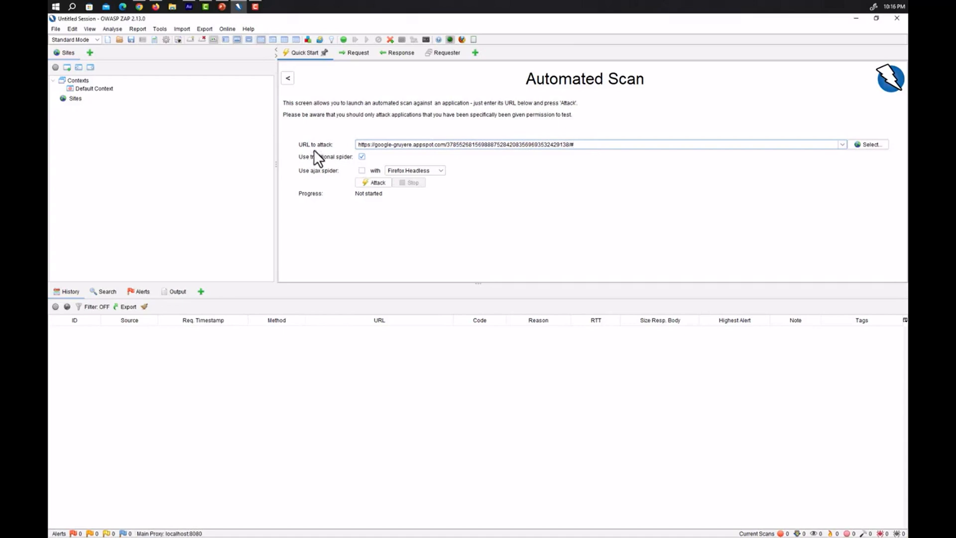
{"action": "mouse_move", "coordinate": [349, 166]}
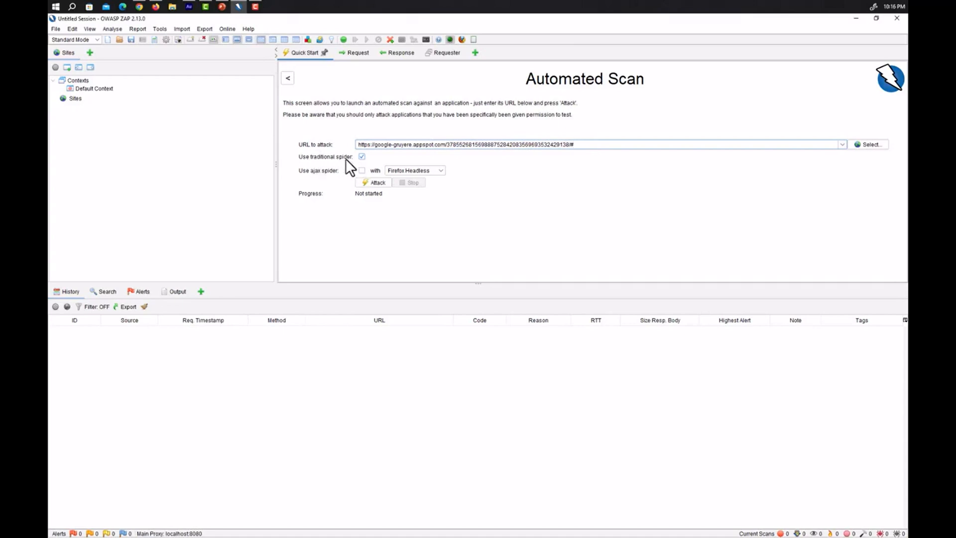
{"action": "mouse_move", "coordinate": [322, 178]}
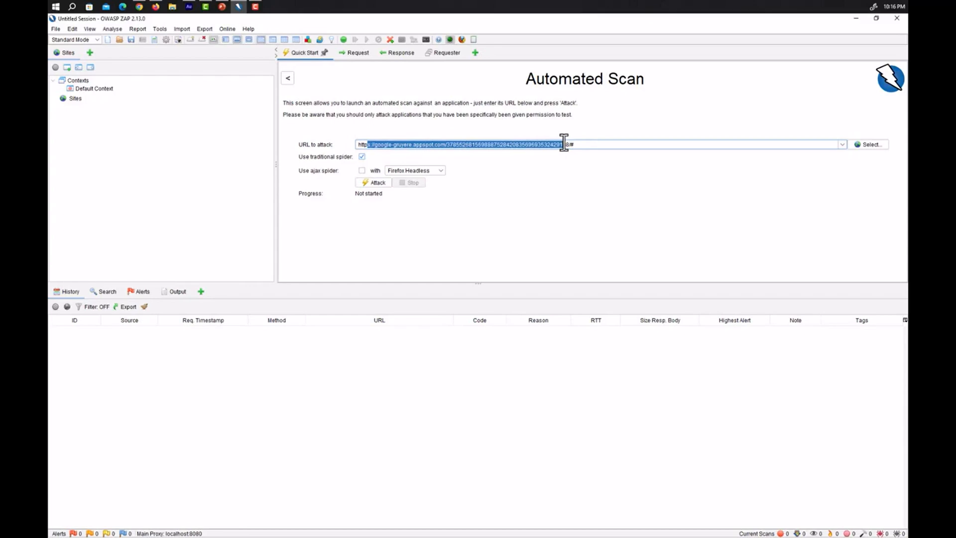
{"action": "mouse_move", "coordinate": [375, 184]}
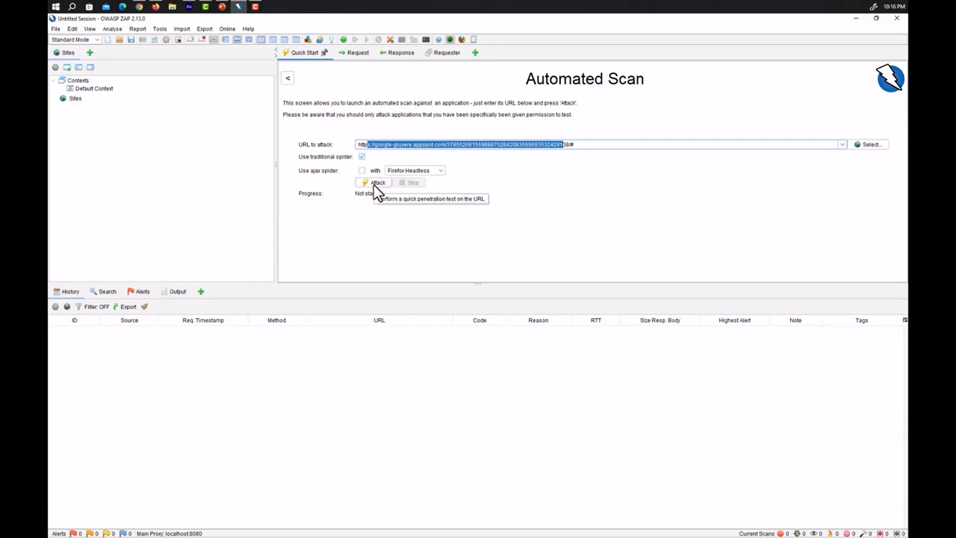
Attack the Gruyere URL and follow the spider and active scan through to the alert list.
{"action": "left_click", "coordinate": [372, 183]}
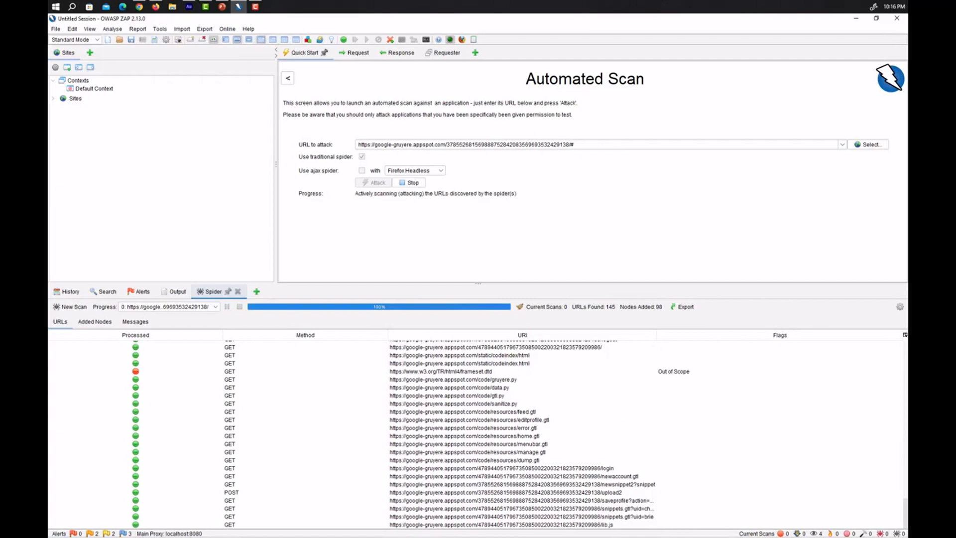
{"action": "left_click", "coordinate": [255, 291]}
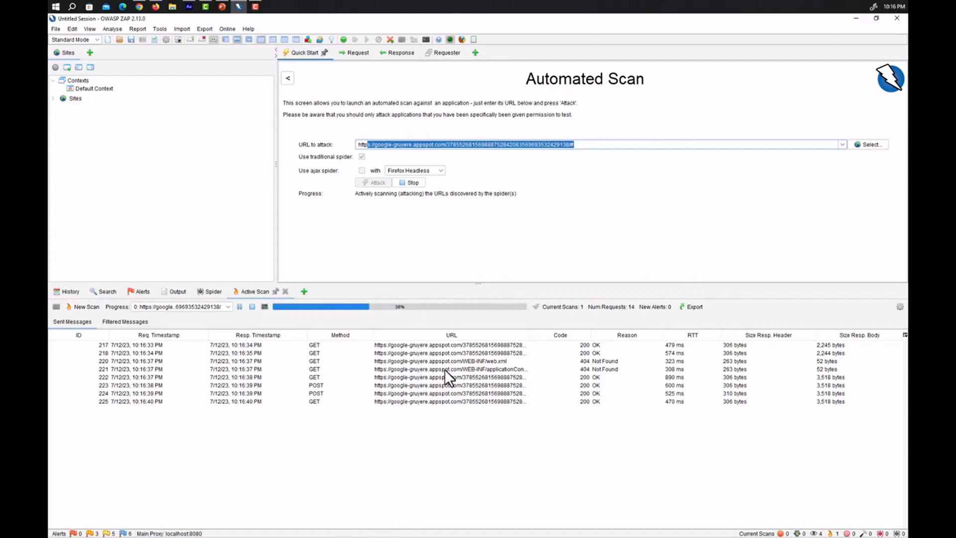
{"action": "left_click", "coordinate": [448, 368]}
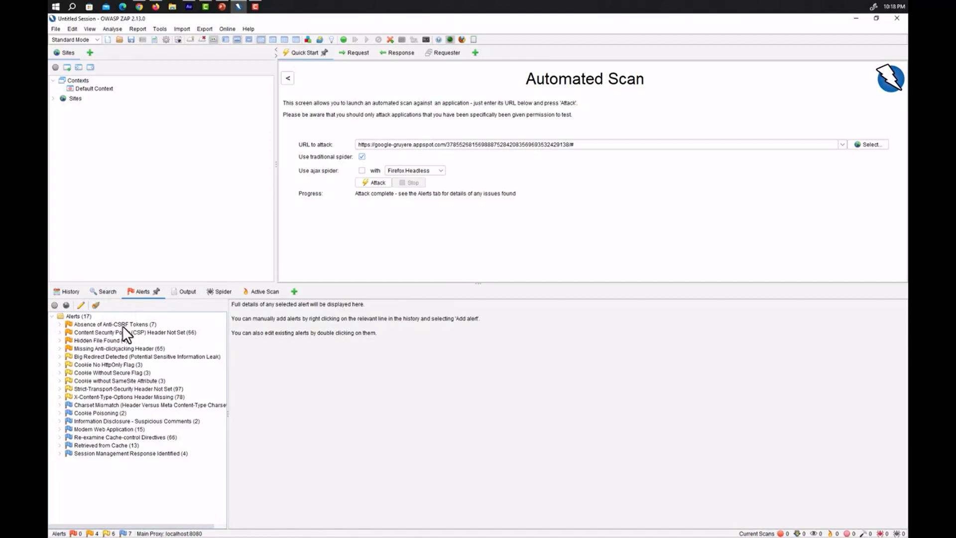
Inspect the Absence of Anti-CSRF Tokens and Content Security Policy alerts, closing the editor unsaved.
{"action": "left_click", "coordinate": [112, 323]}
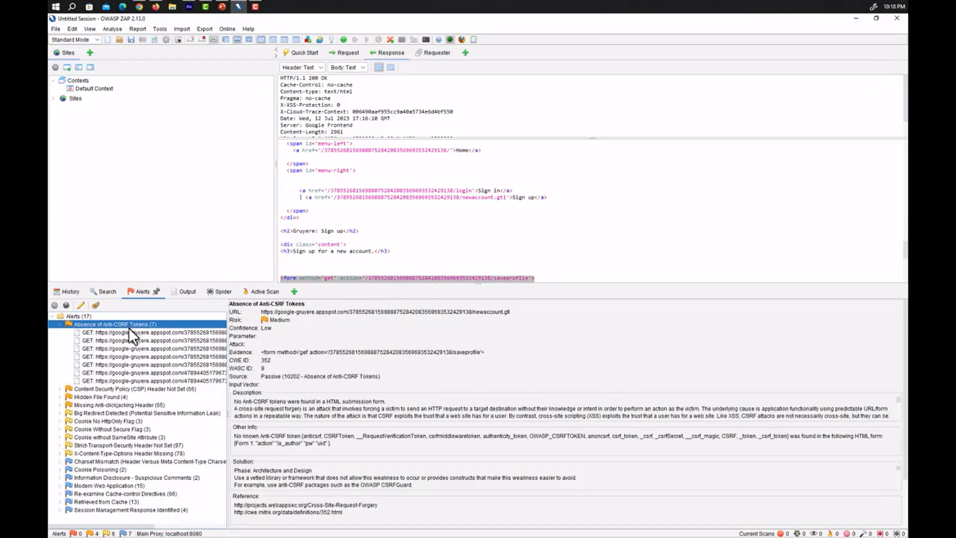
{"action": "double_click", "coordinate": [114, 324]}
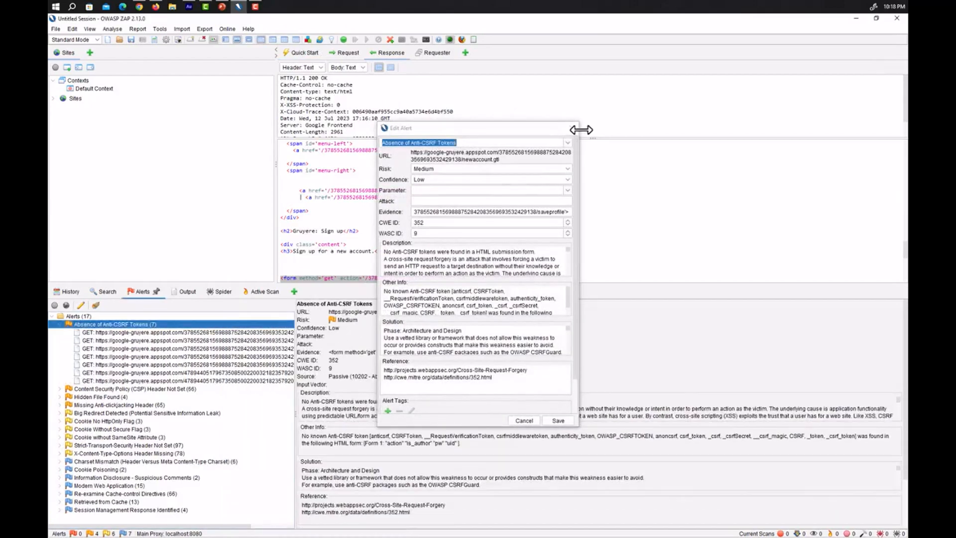
{"action": "left_click", "coordinate": [523, 420]}
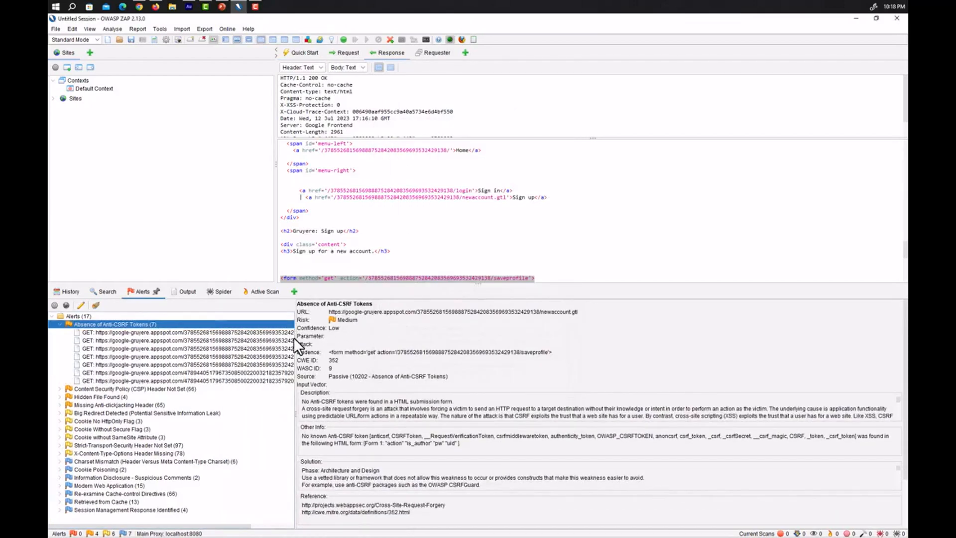
{"action": "left_click", "coordinate": [183, 340]}
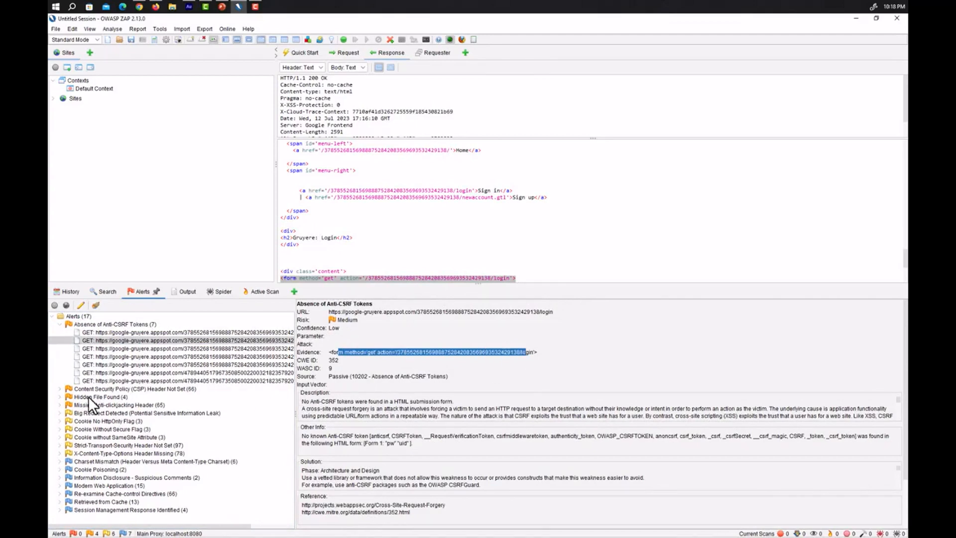
{"action": "left_click", "coordinate": [133, 389]}
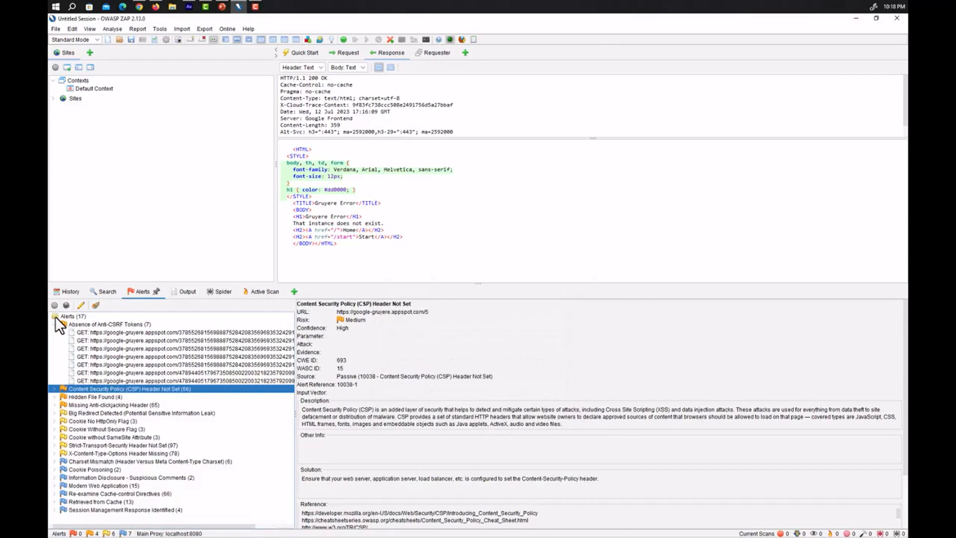
{"action": "mouse_move", "coordinate": [95, 417]}
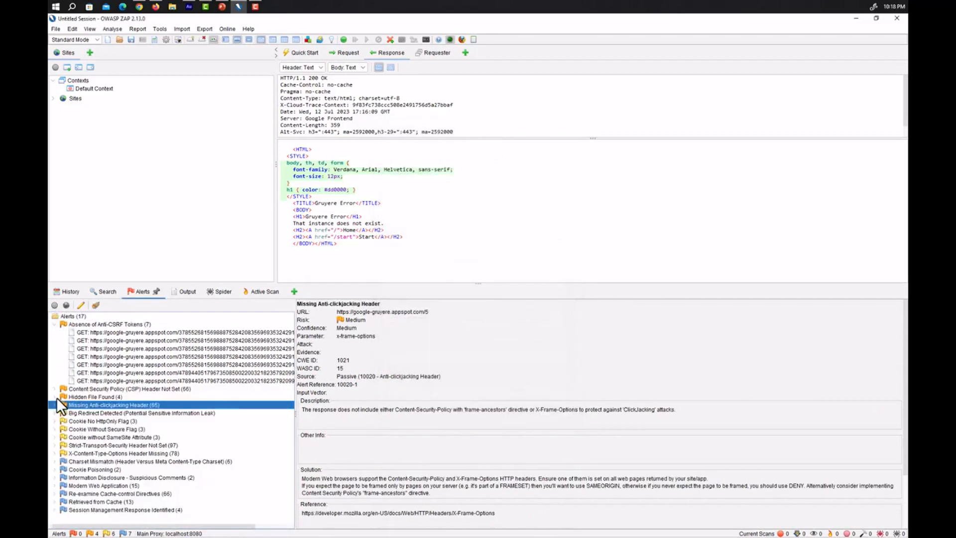
Review Hidden File Found's four URLs, Cookie Without Secure Flag and X-Content-Type-Options Header Missing.
{"action": "left_click", "coordinate": [96, 397]}
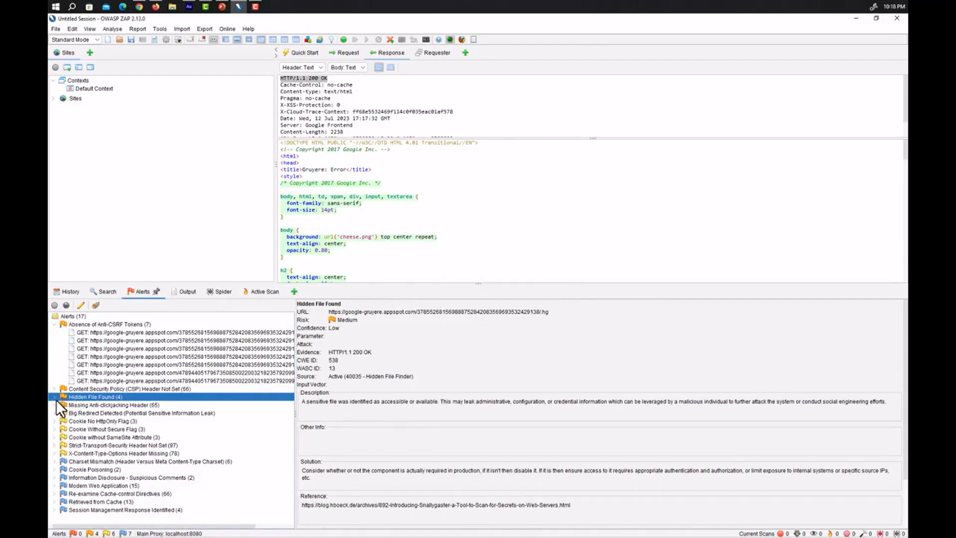
{"action": "left_click", "coordinate": [56, 397]}
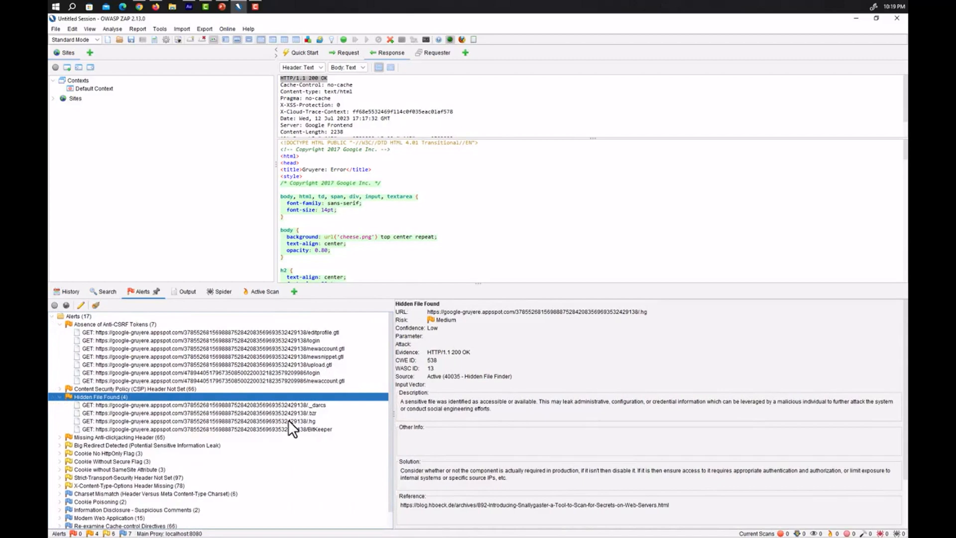
{"action": "scroll", "scroll_direction": "down", "scroll_amount": 3}
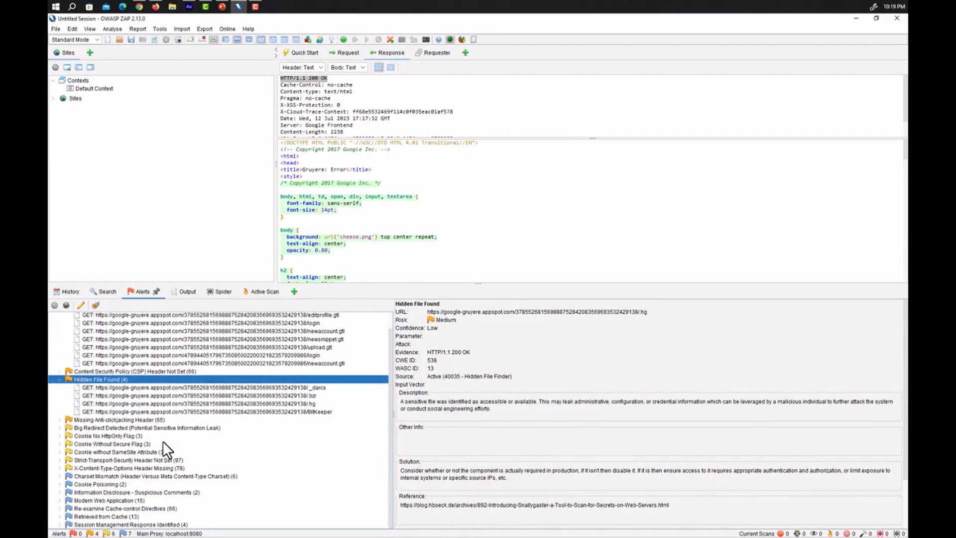
{"action": "mouse_move", "coordinate": [139, 459]}
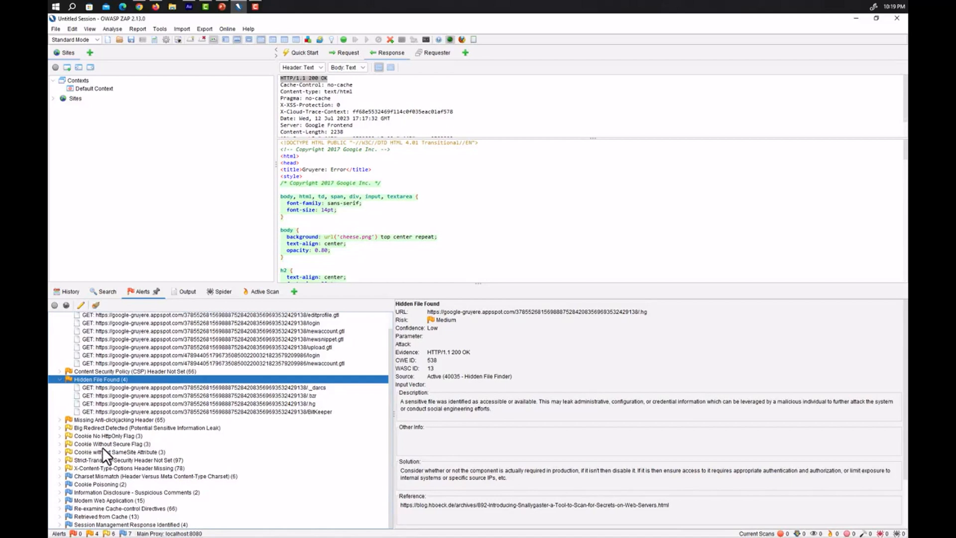
{"action": "left_click", "coordinate": [109, 443]}
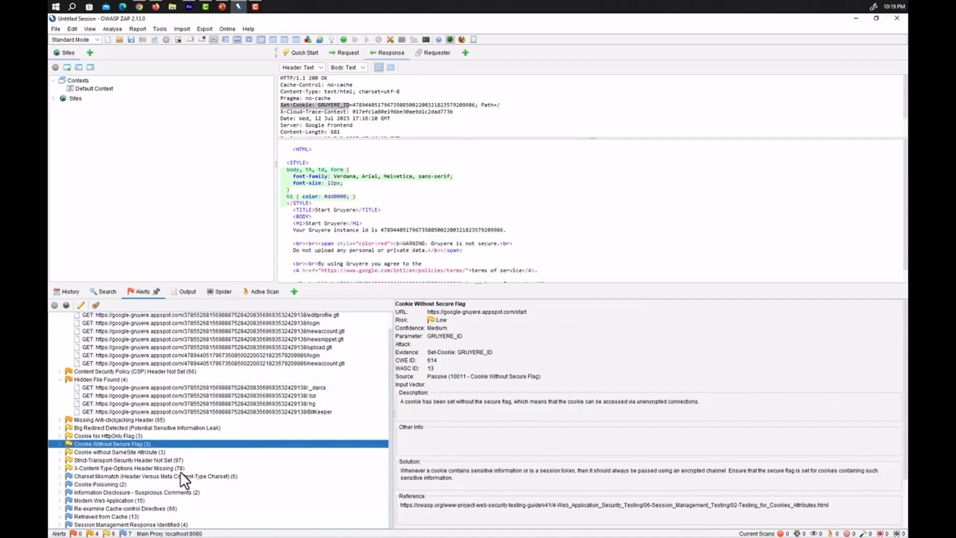
{"action": "left_click", "coordinate": [126, 468]}
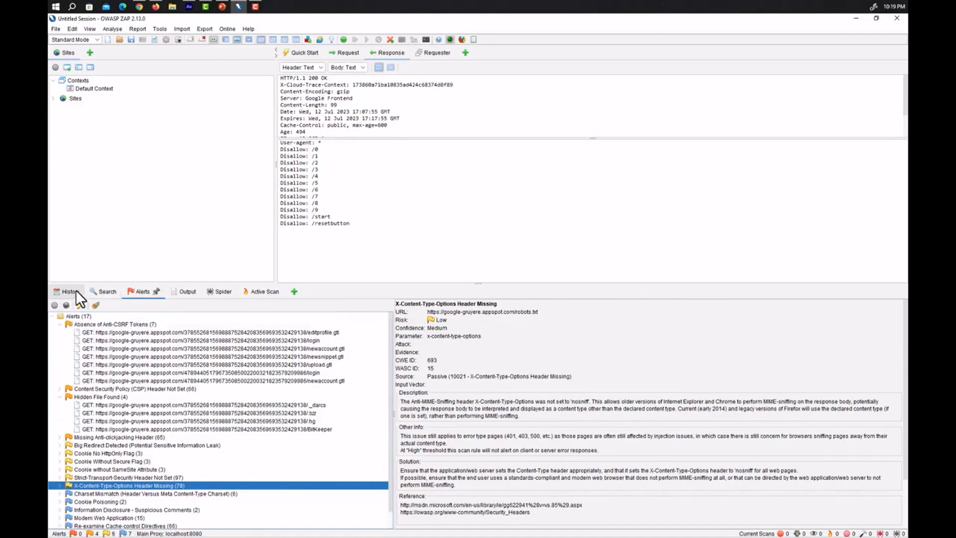
Show the request history, then return to the Automated Scan page for Gruyere.
{"action": "left_click", "coordinate": [70, 290]}
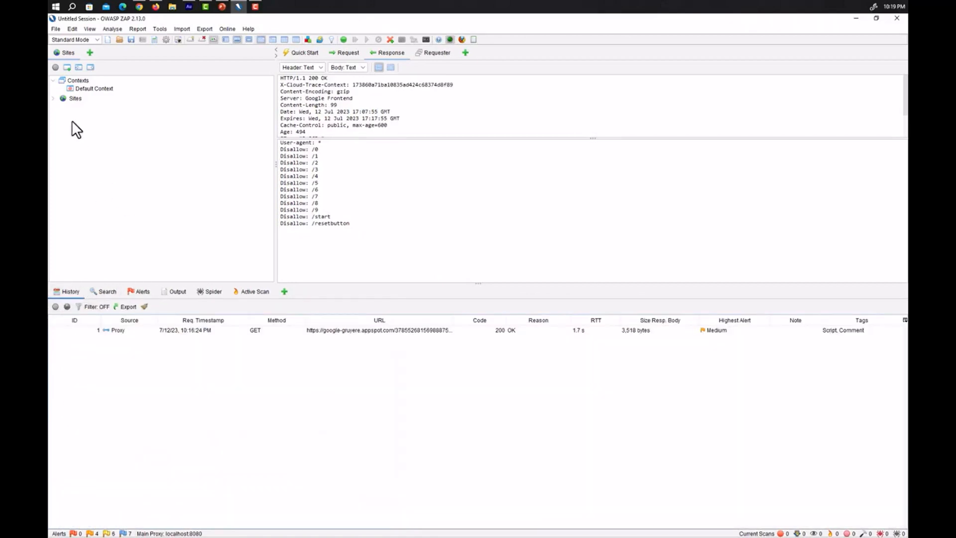
{"action": "left_click", "coordinate": [53, 98]}
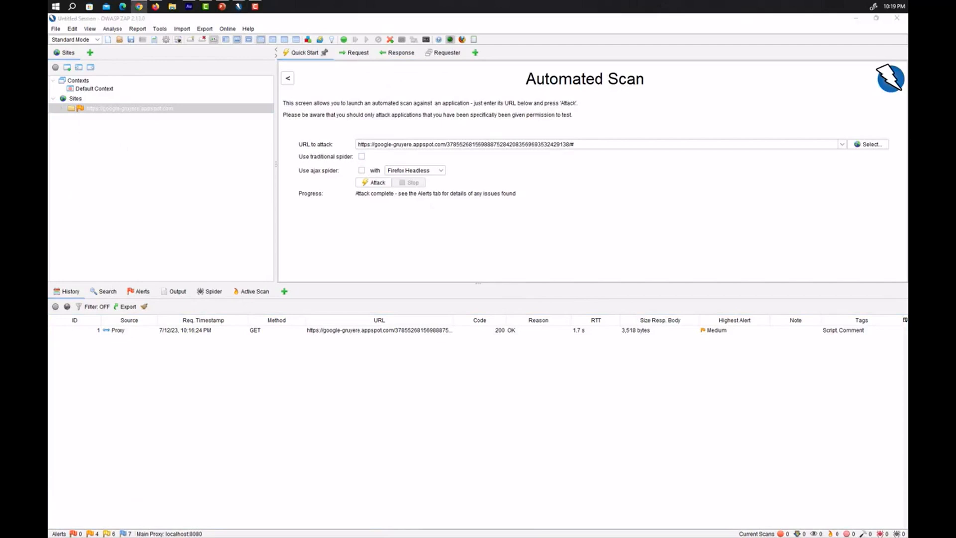
{"action": "mouse_move", "coordinate": [362, 200]}
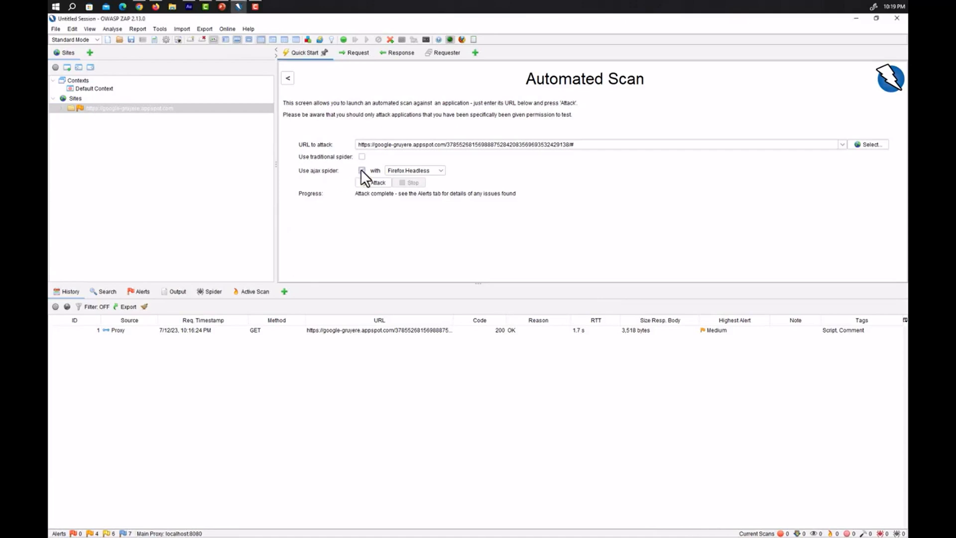
Rerun the attack on Gruyere with the AJAX spider (Firefox Headless) enabled.
{"action": "left_click", "coordinate": [362, 170]}
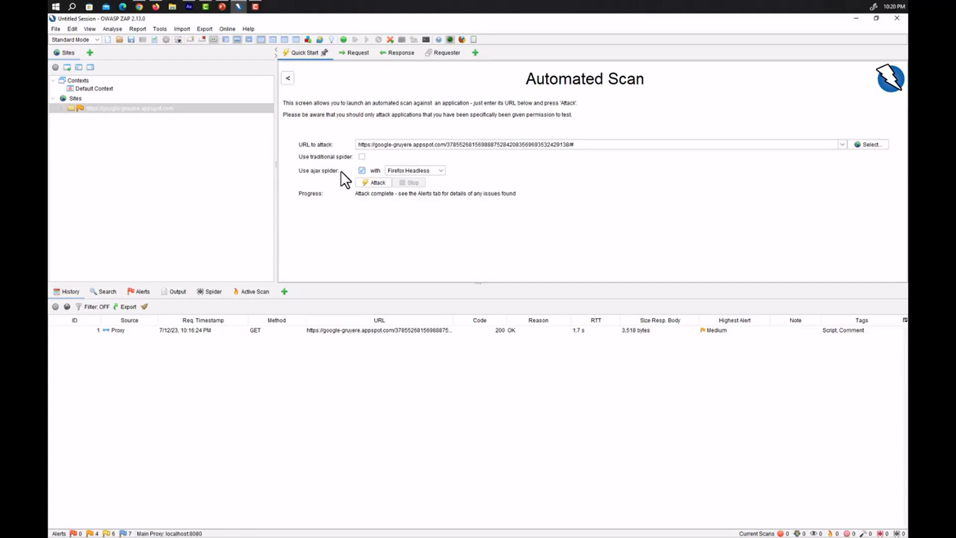
{"action": "left_click", "coordinate": [373, 182]}
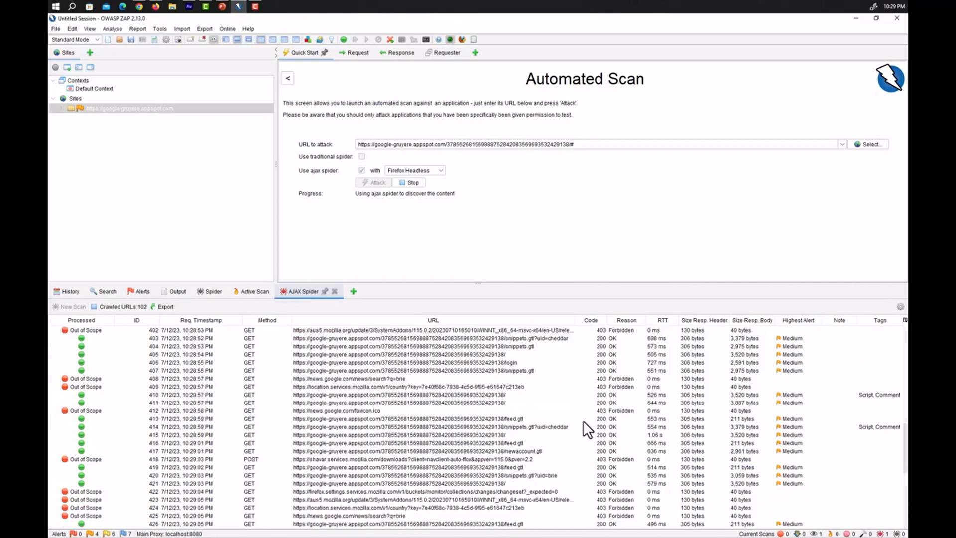
{"action": "mouse_move", "coordinate": [392, 386]}
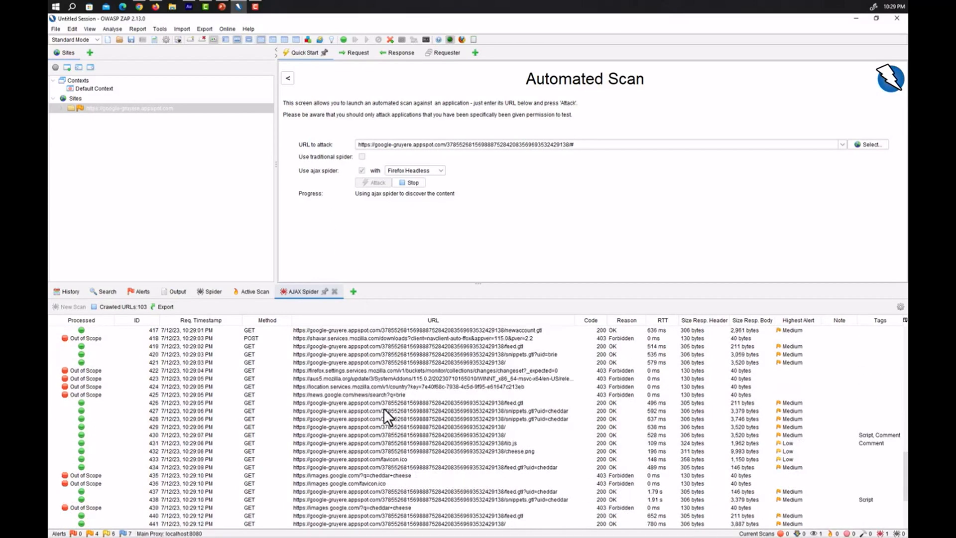
Follow the AJAX spider and active scan progress, then show the updated alert list.
{"action": "scroll", "scroll_direction": "down", "scroll_amount": 3}
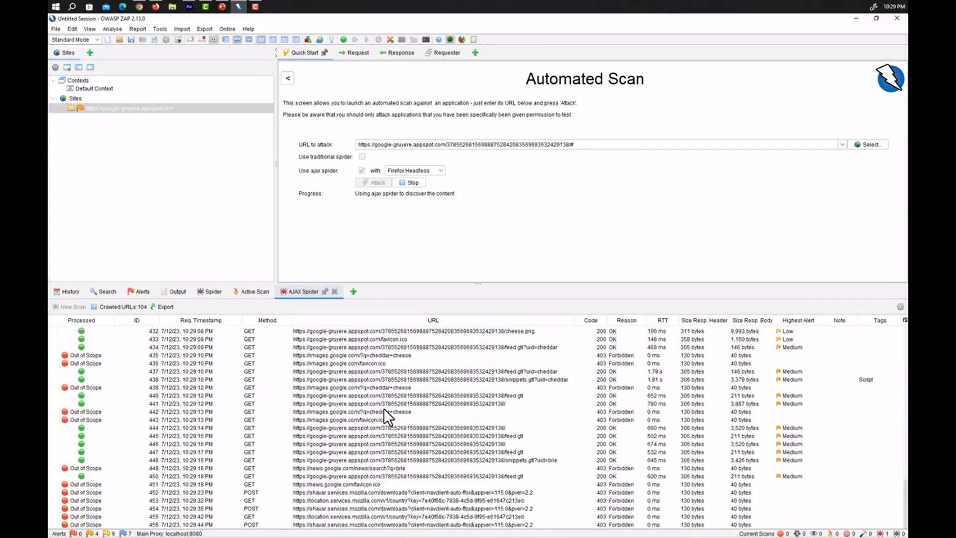
{"action": "left_click", "coordinate": [252, 291]}
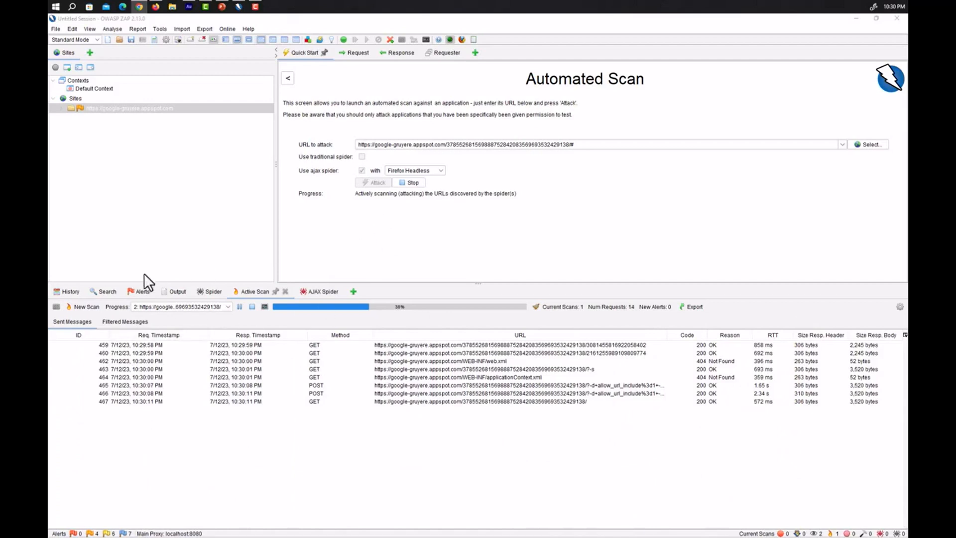
{"action": "left_click", "coordinate": [140, 291]}
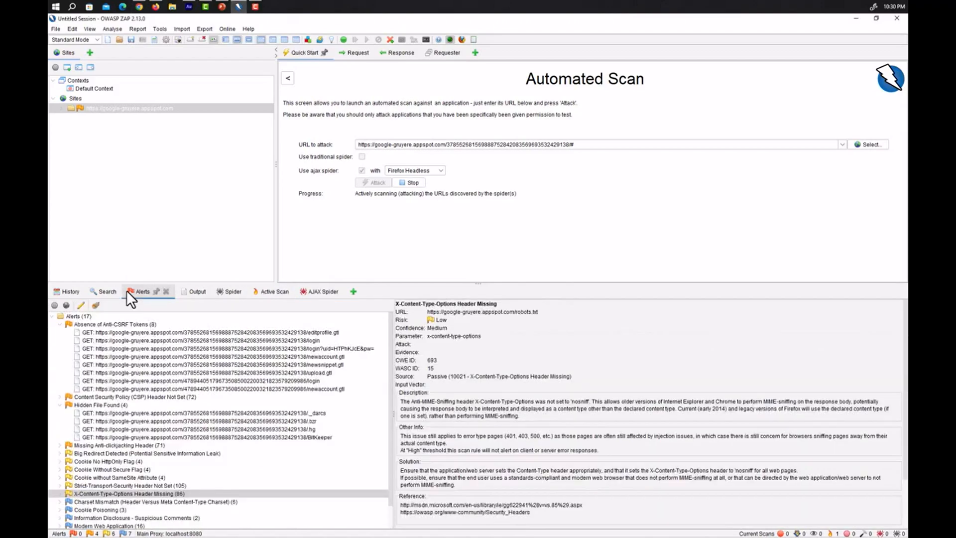